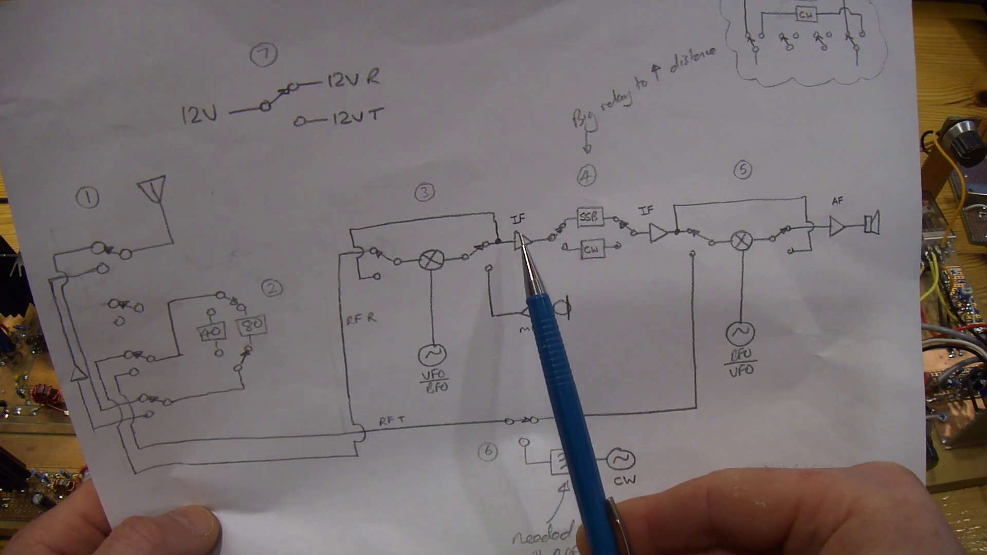
pyautogui.moveTo(647, 249)
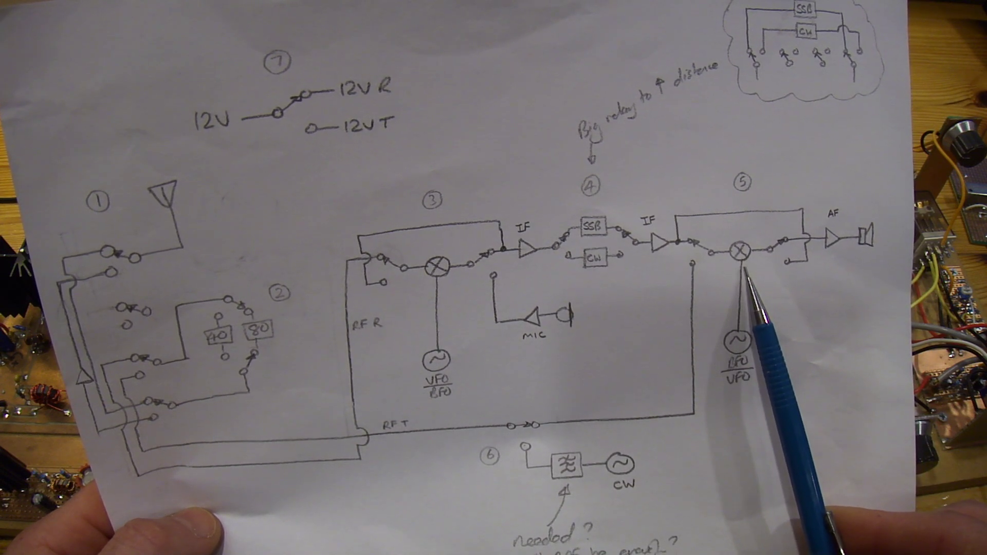
pyautogui.moveTo(492, 294)
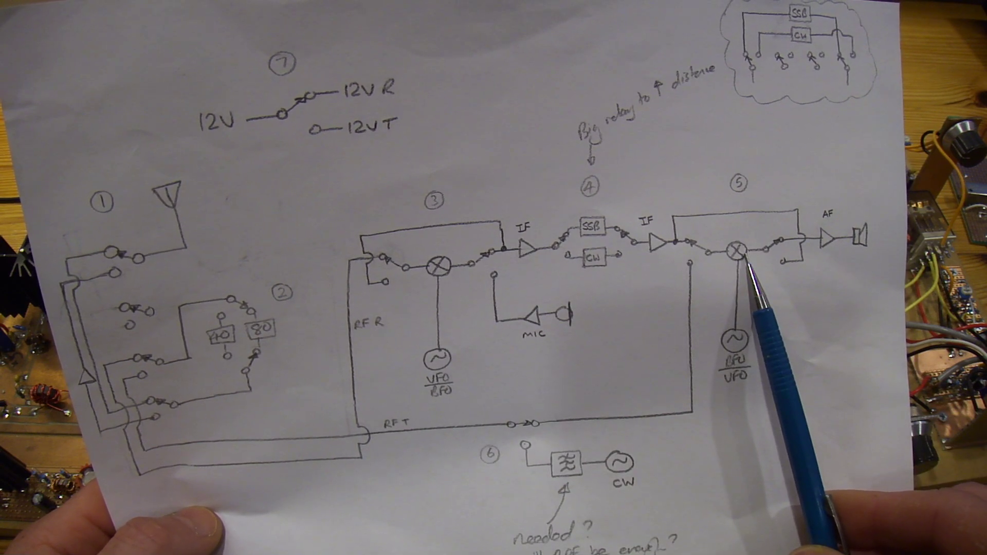
pyautogui.moveTo(574, 301)
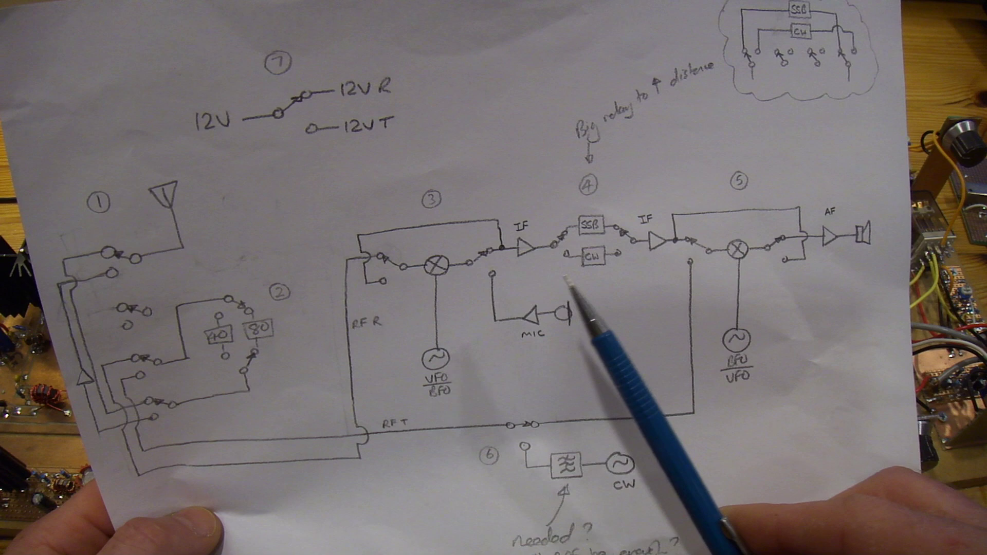